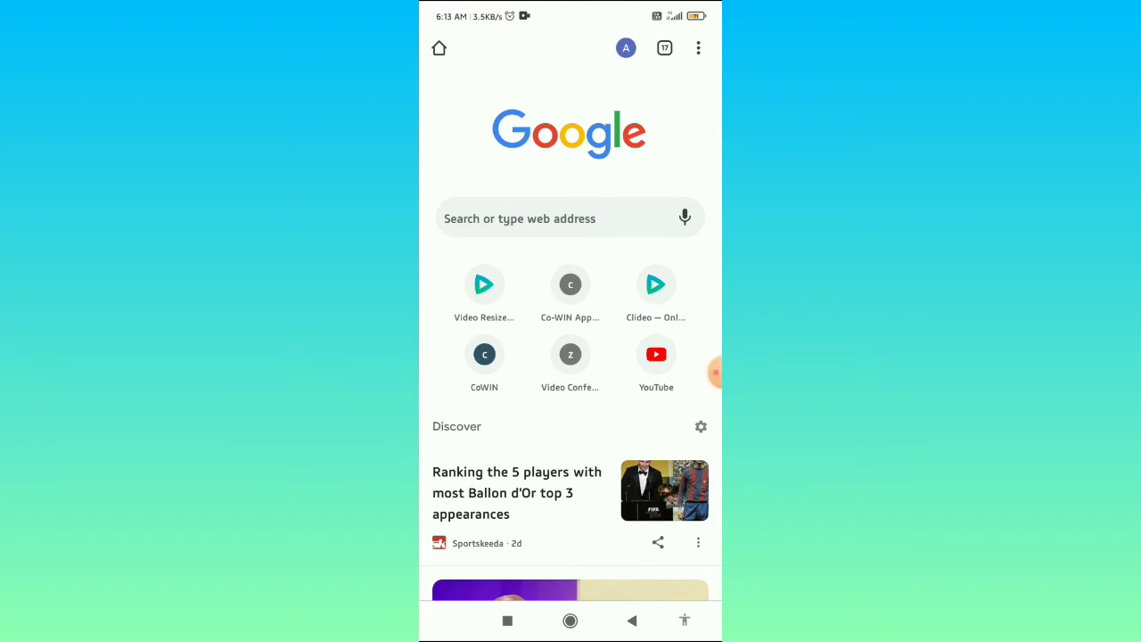
# - Enter youtube.com in the address bar so the mobile YouTube home feed loads
pyautogui.scroll(3)
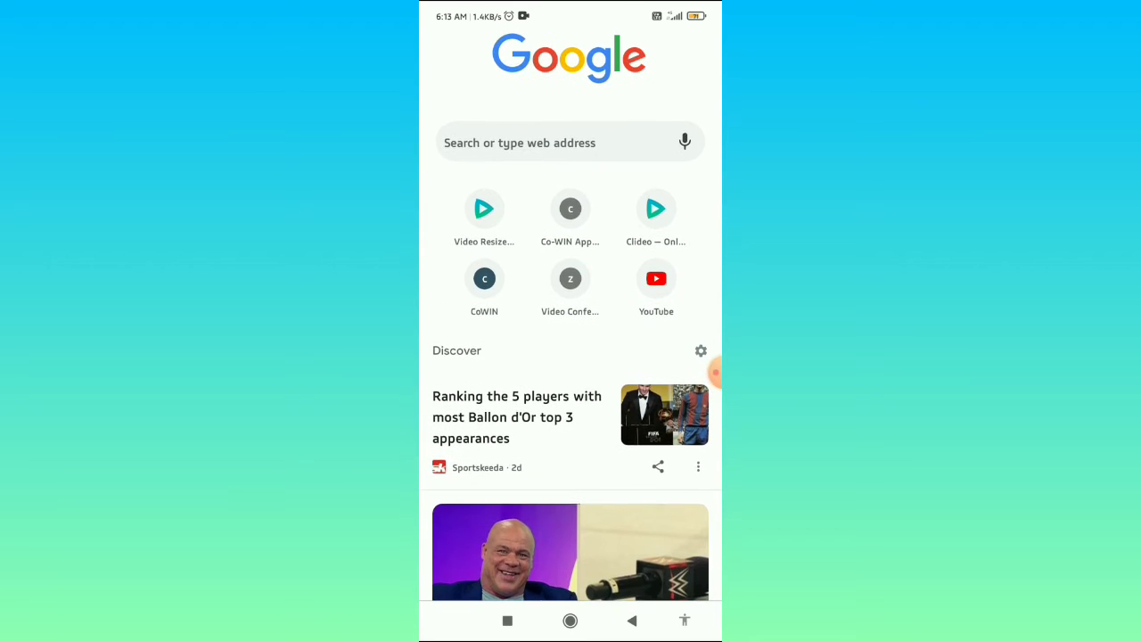
pyautogui.scroll(-3)
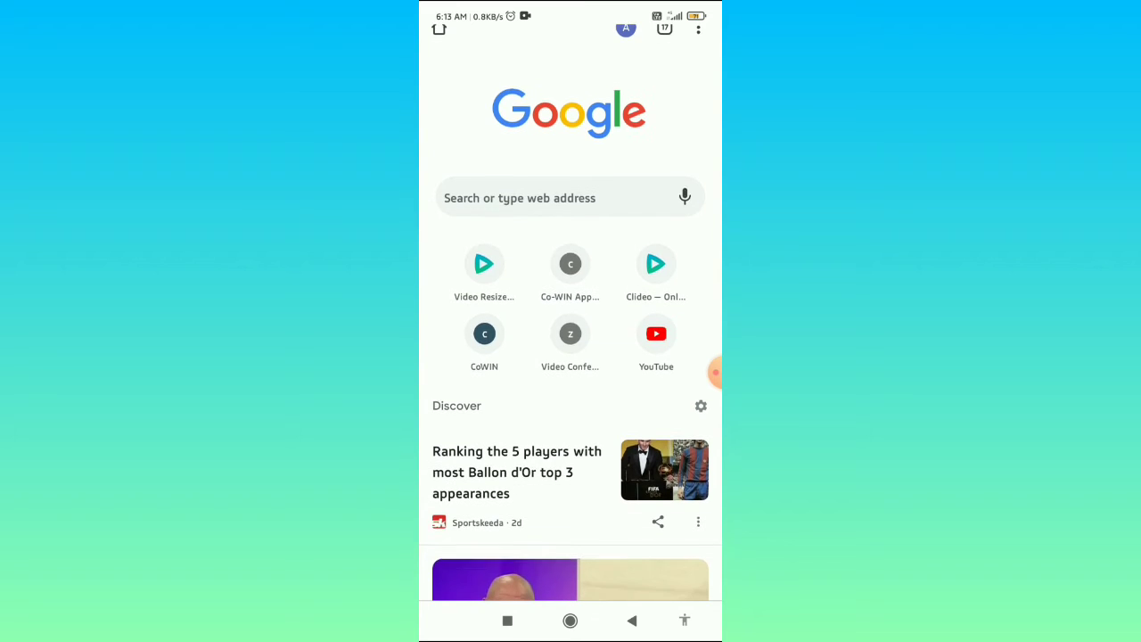
pyautogui.scroll(3)
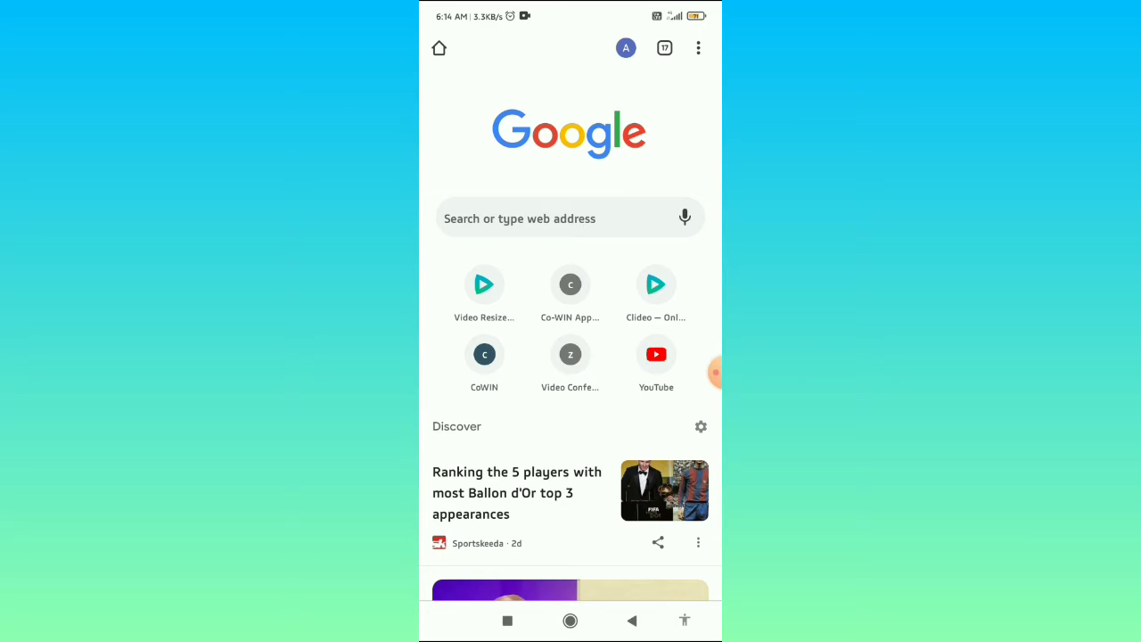
pyautogui.scroll(3)
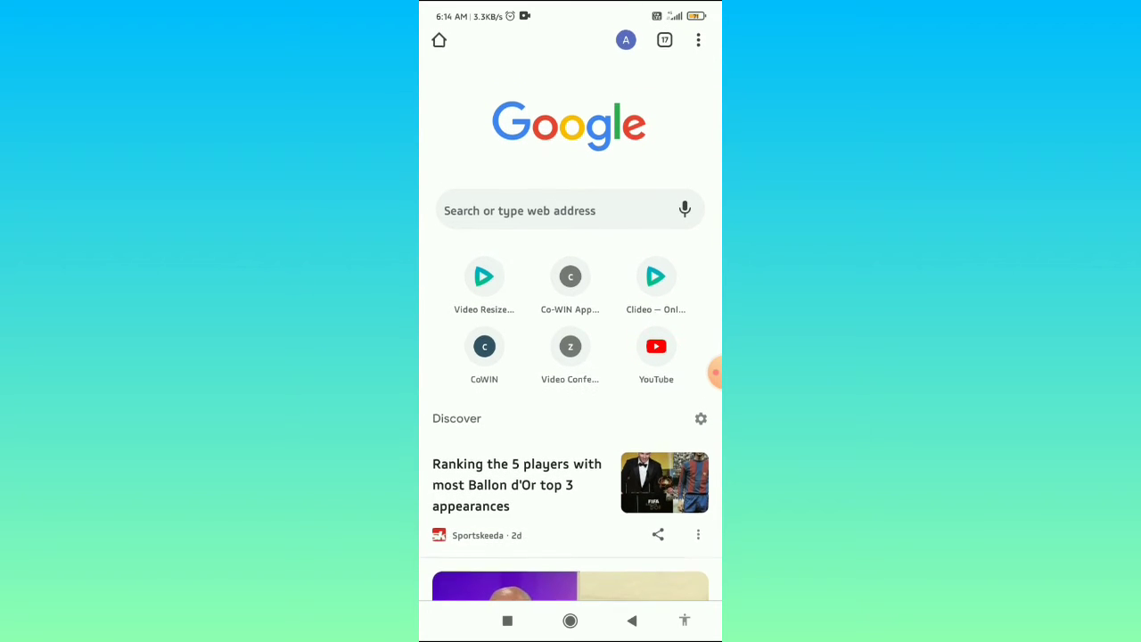
pyautogui.click(657, 346)
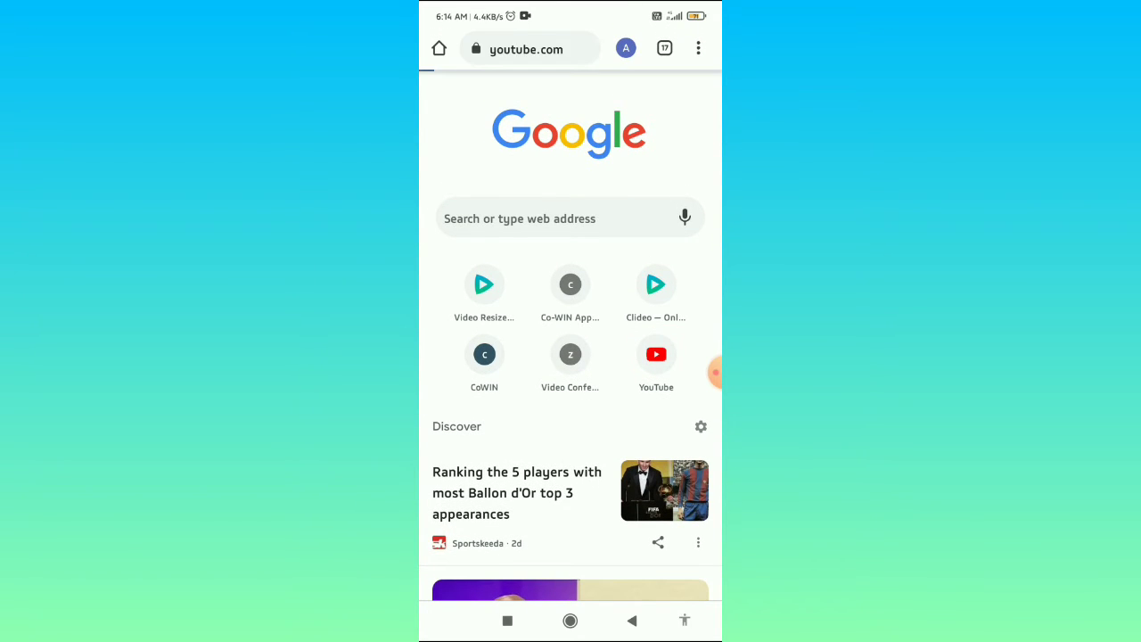
pyautogui.click(656, 353)
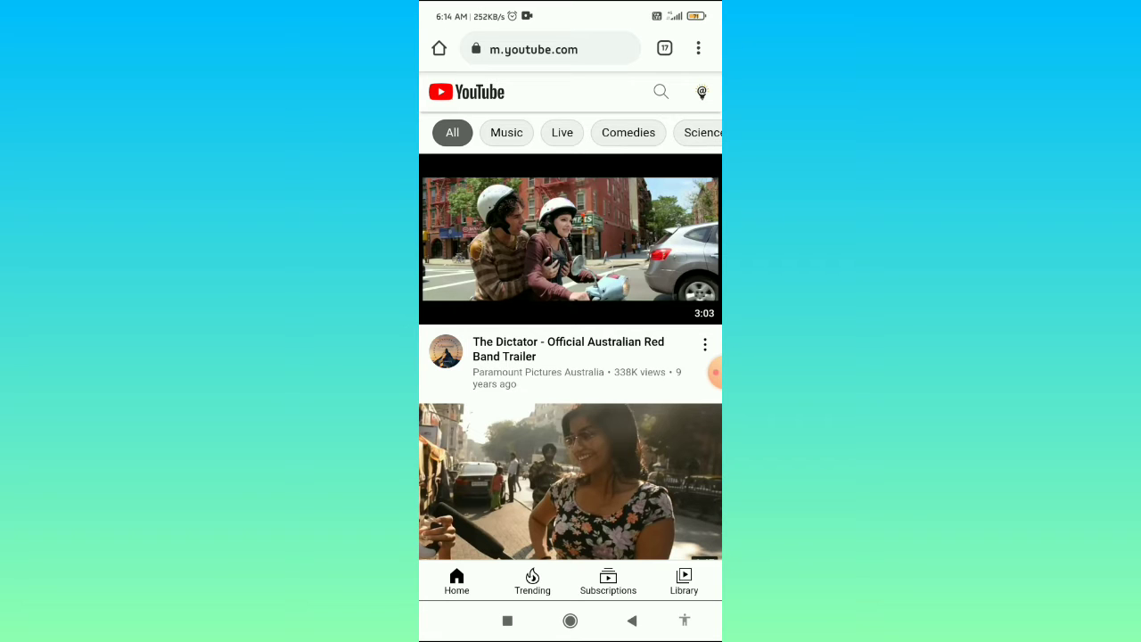
pyautogui.scroll(3)
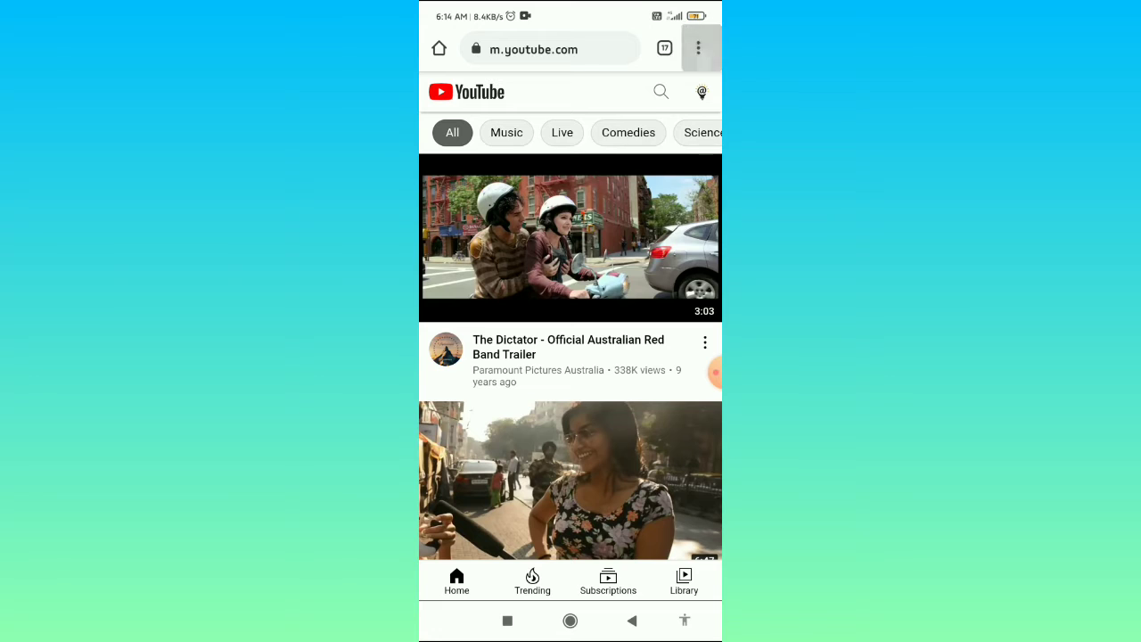
# - From Chrome's three-dot menu, check Desktop site so YouTube reloads in desktop layout
pyautogui.click(699, 48)
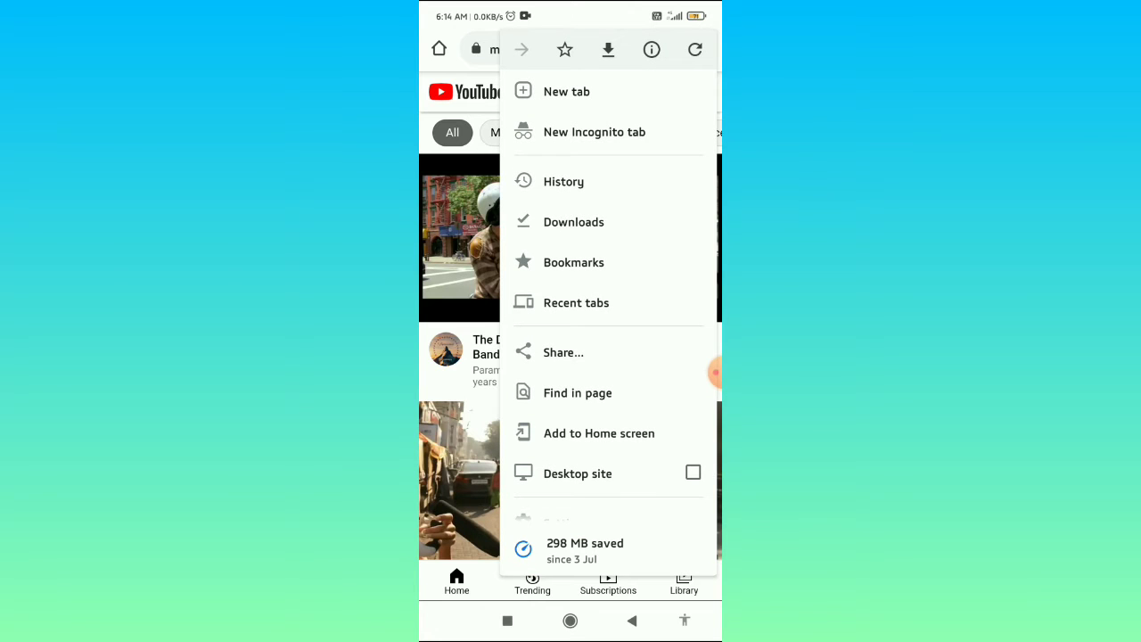
pyautogui.scroll(3)
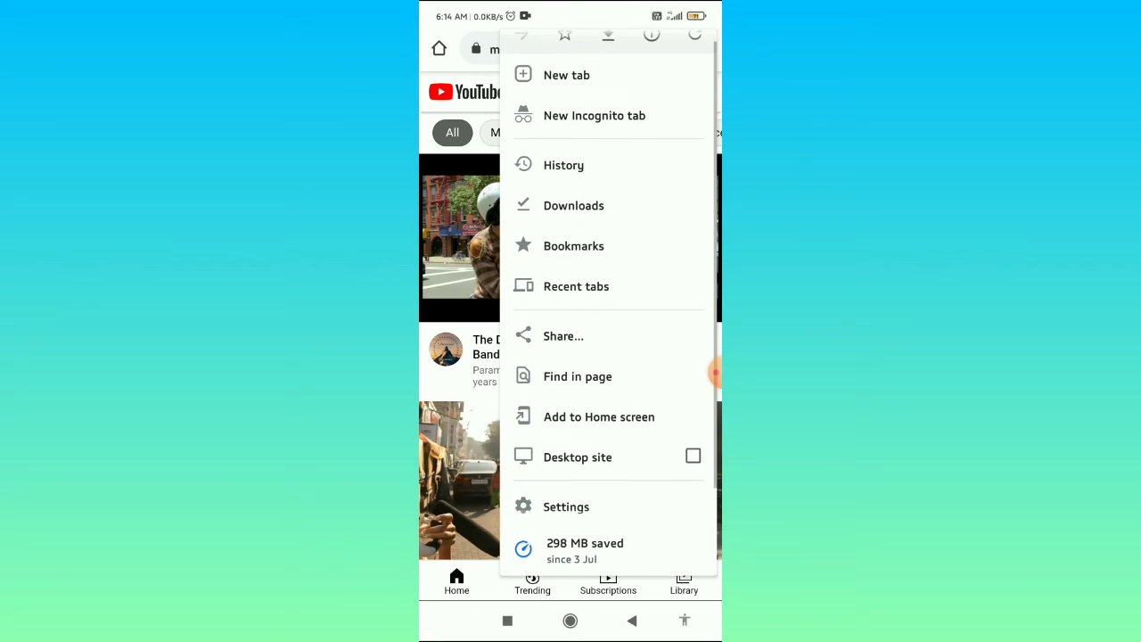
pyautogui.scroll(-3)
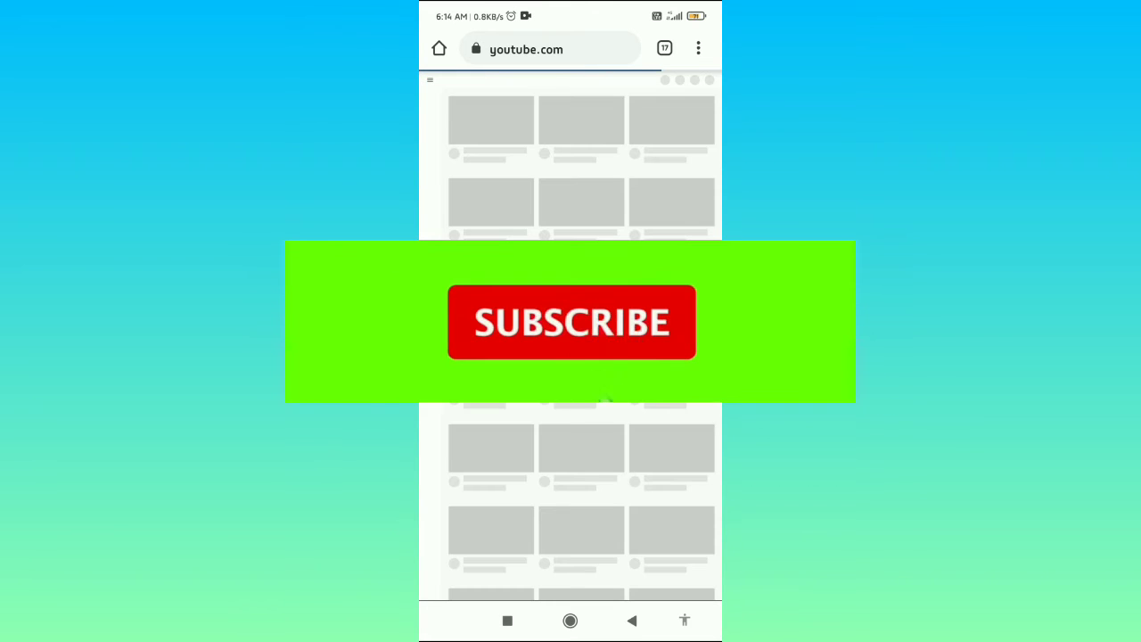
# - Let the desktop YouTube home page finish loading and browse its video grid
pyautogui.click(570, 321)
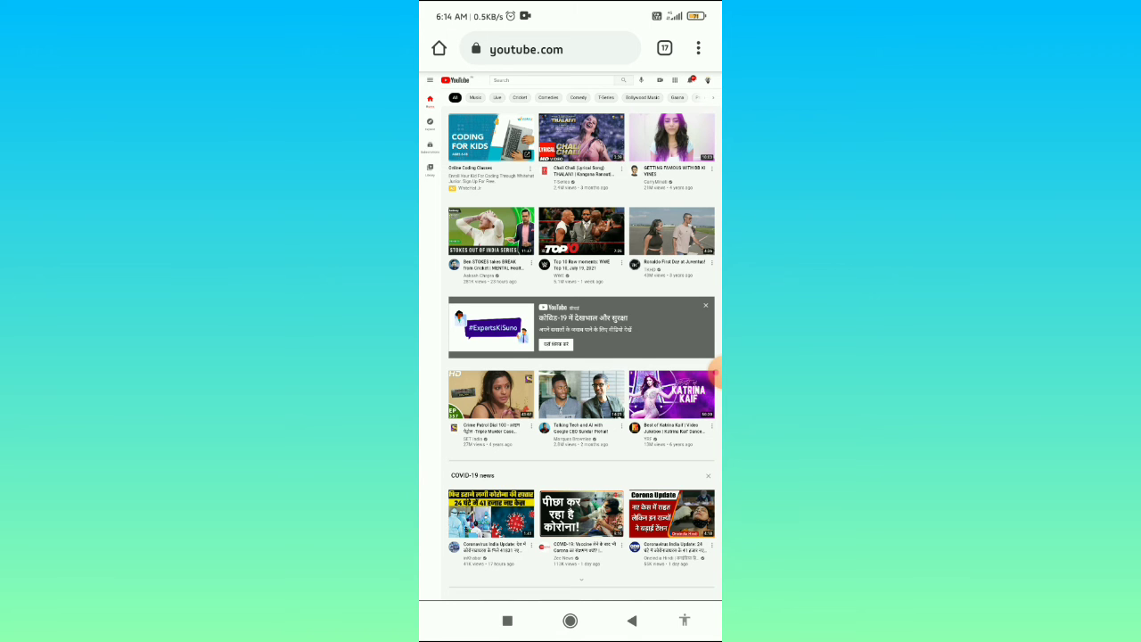
pyautogui.scroll(-3)
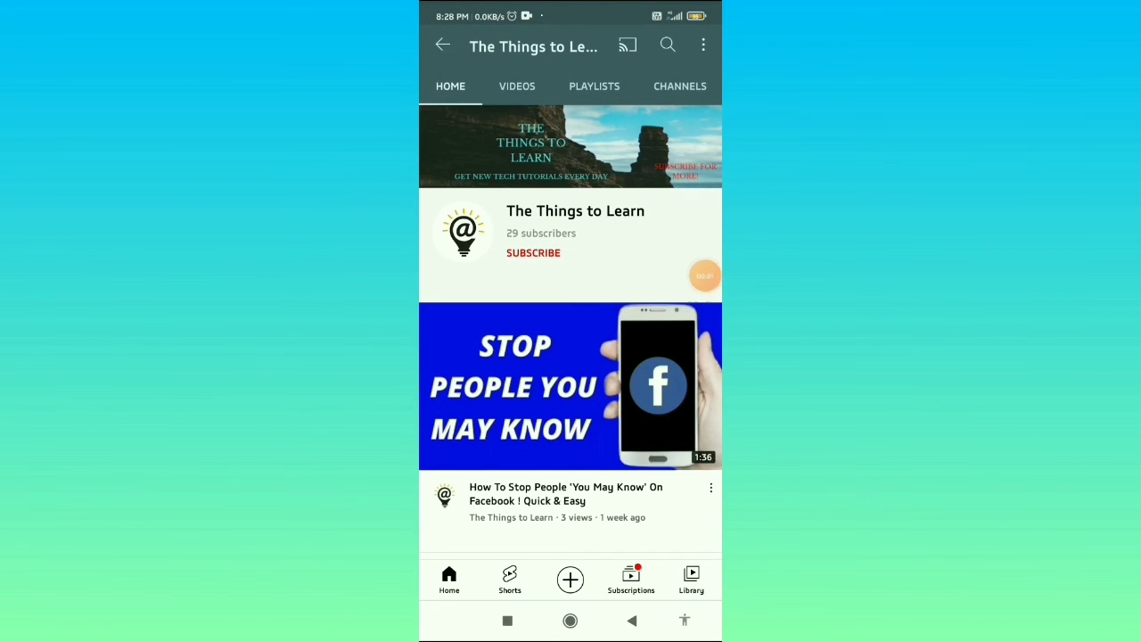
# - Subscribe to The Things to Learn channel and show its bell notification choices
pyautogui.click(534, 253)
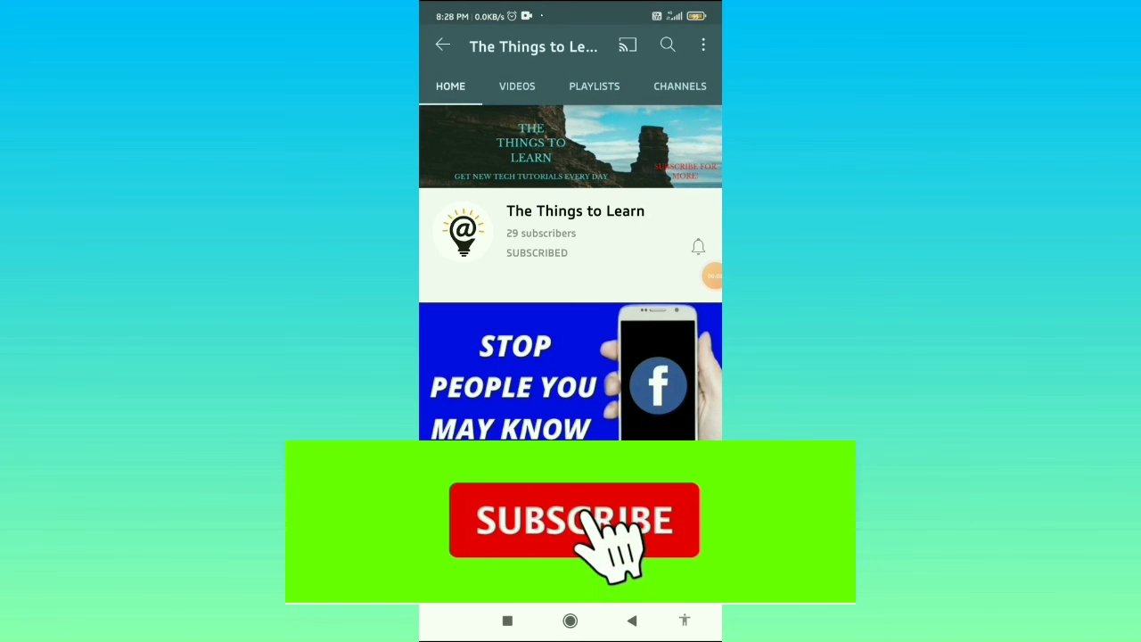
pyautogui.click(699, 246)
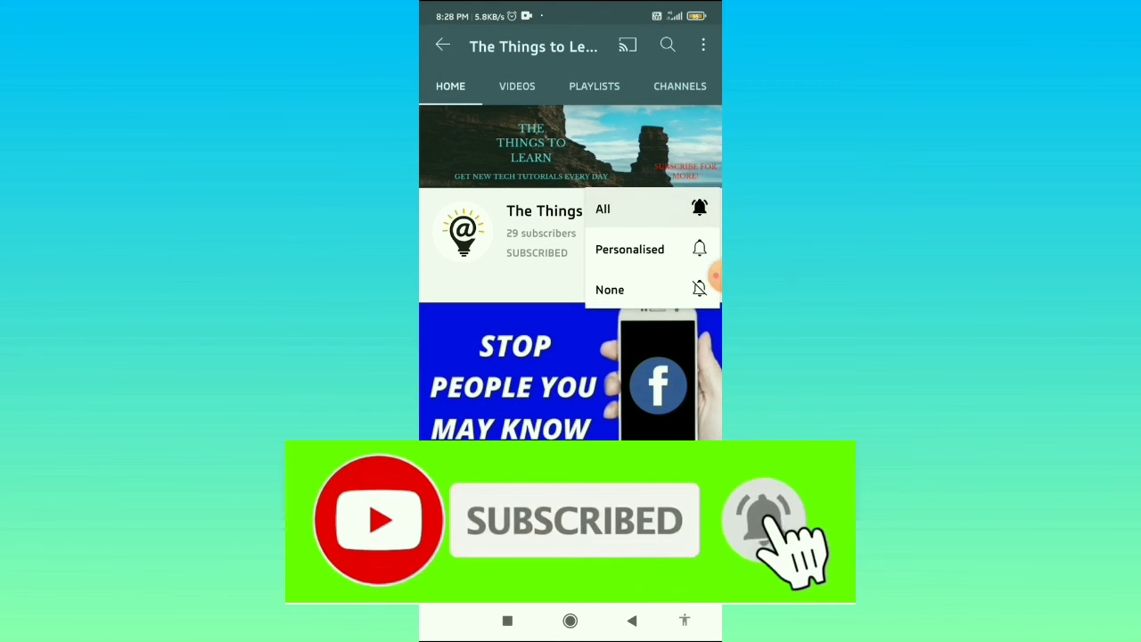